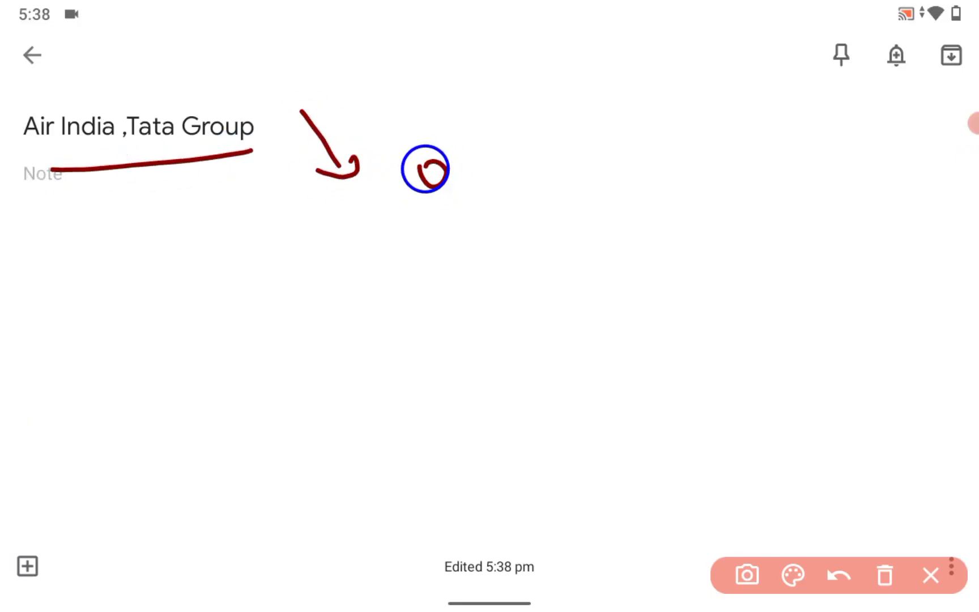
Handwrite the dark red heading phrase beside the title, with a scribbled underline and tick.
left_click_drag(436, 169, 537, 156)
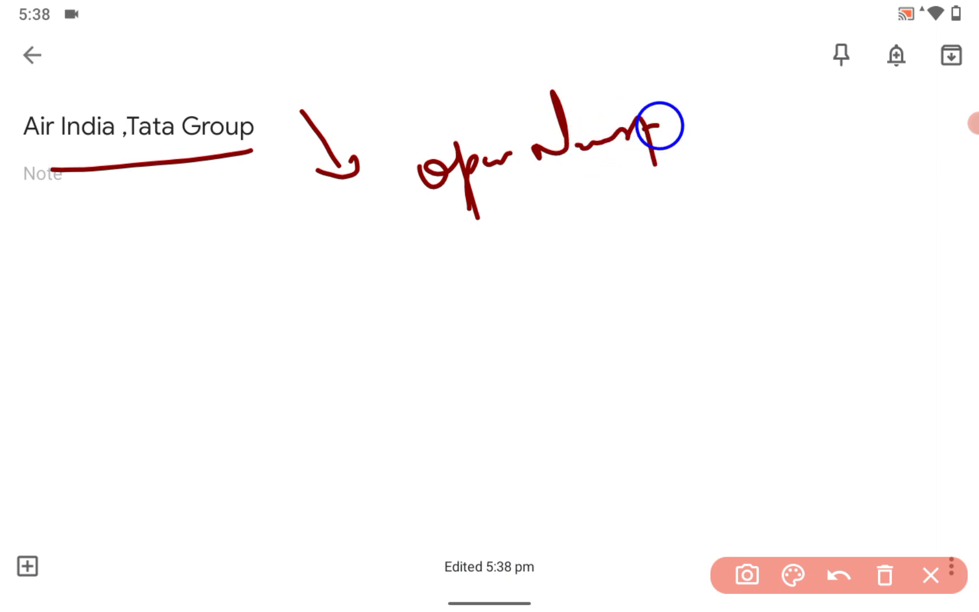
left_click_drag(649, 131, 755, 125)
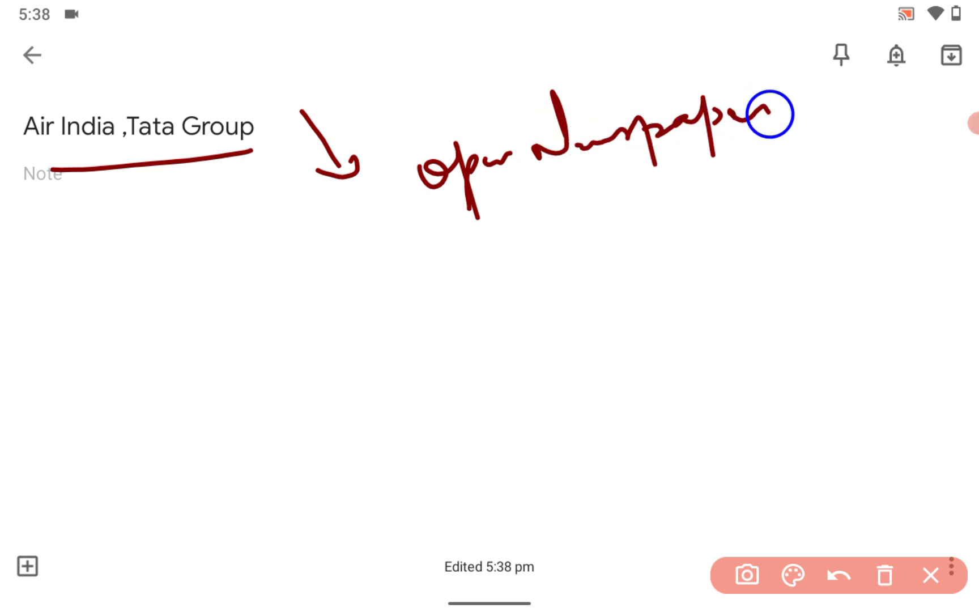
left_click_drag(56, 181, 274, 143)
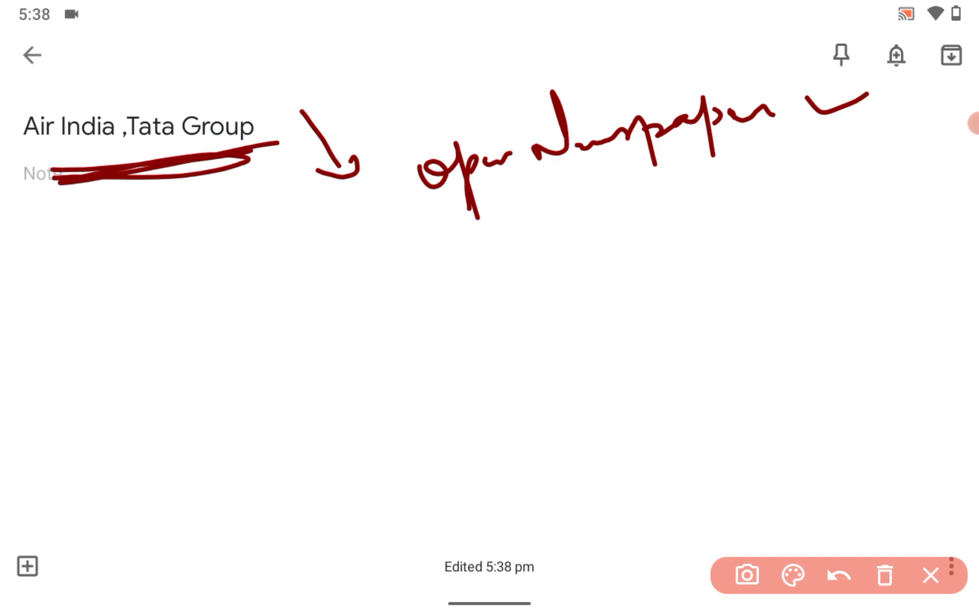
left_click_drag(64, 184, 99, 309)
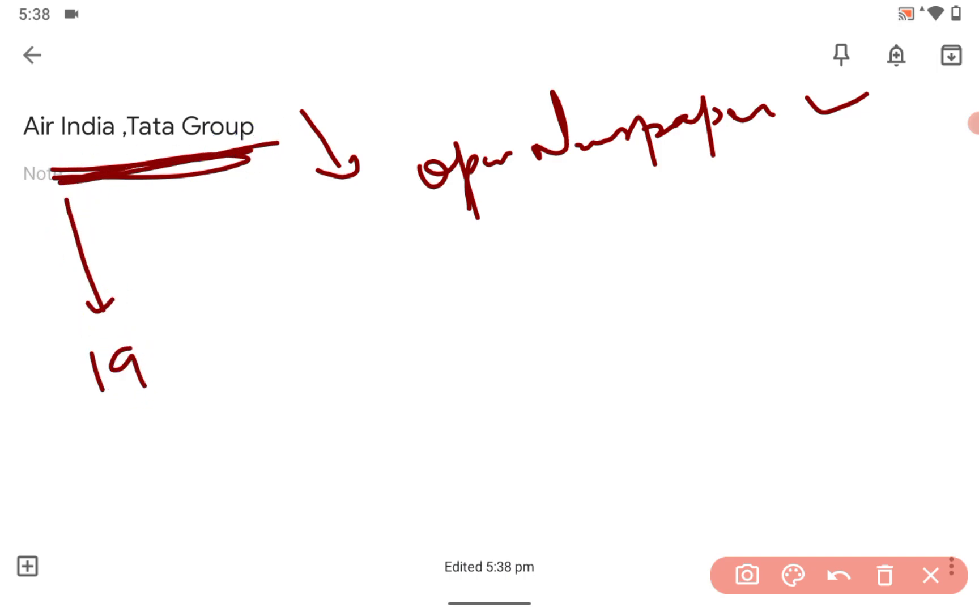
Write the 1932 and 1953 timeline entries in dark red, each with a dash.
left_click_drag(144, 374, 250, 350)
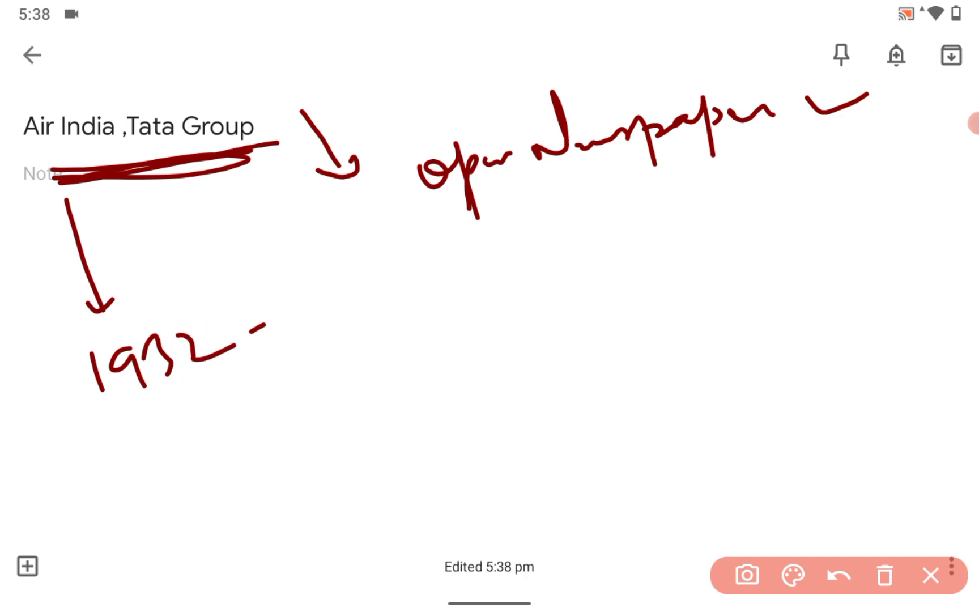
left_click_drag(281, 294, 437, 299)
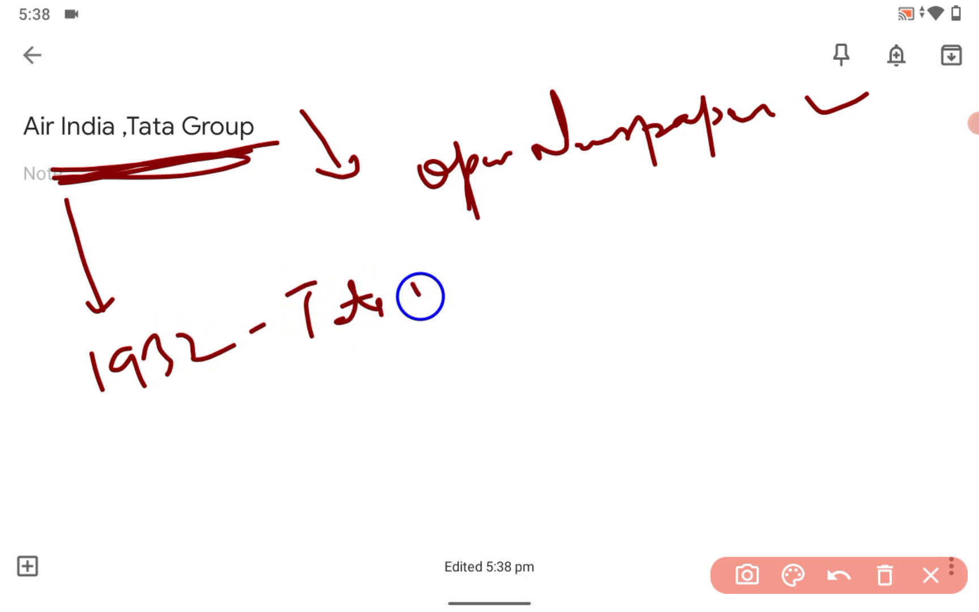
left_click_drag(430, 281, 518, 250)
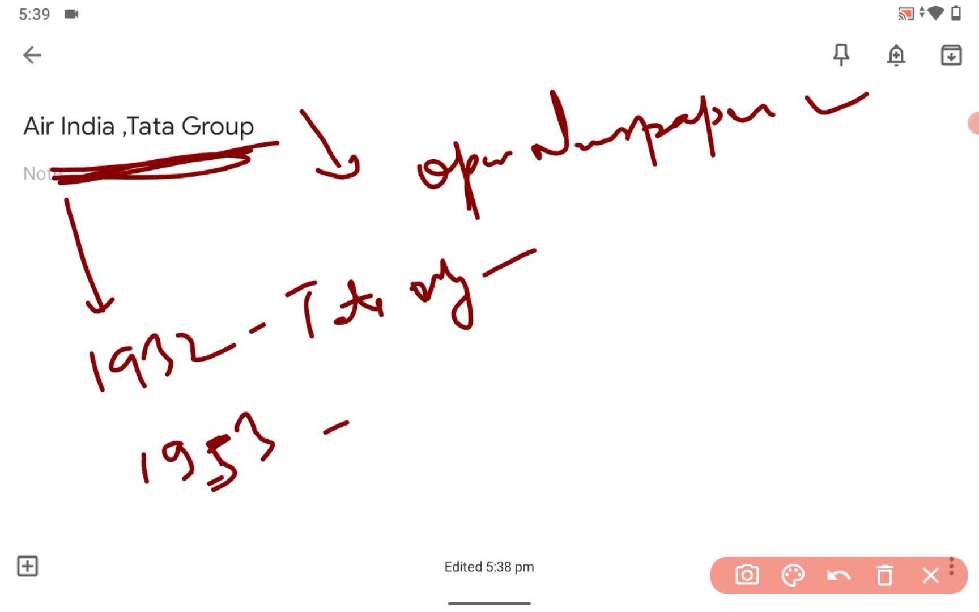
left_click_drag(425, 386, 549, 381)
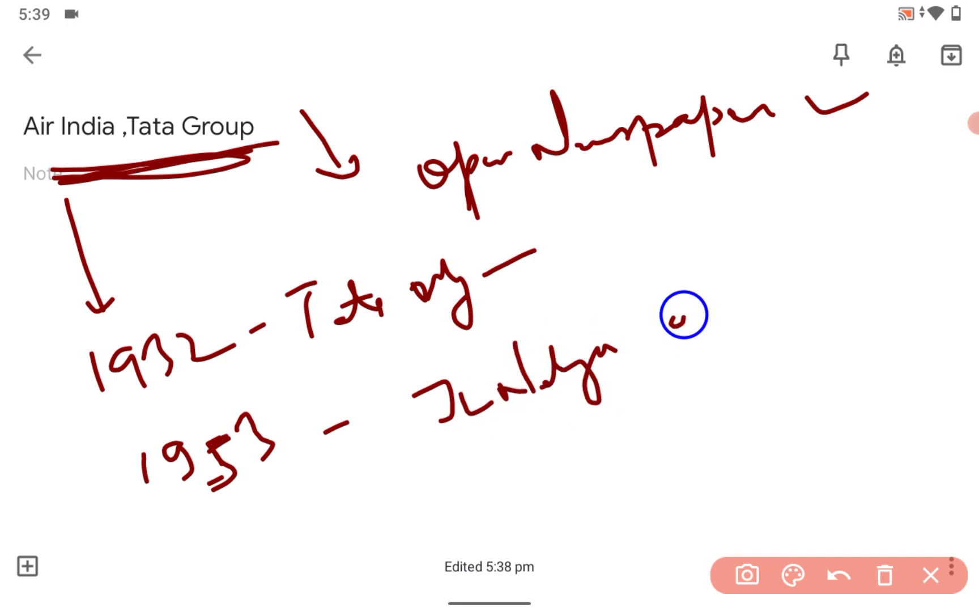
left_click_drag(681, 324, 781, 293)
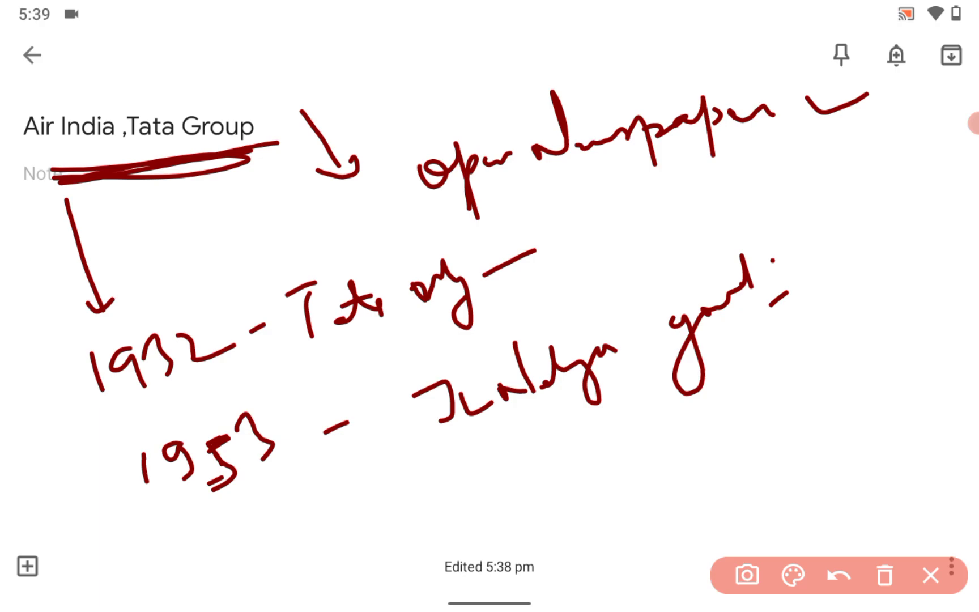
Finish the 1953 entry, write the 2021 line with a loop arrow, then clear the ink.
left_click_drag(306, 512, 290, 531)
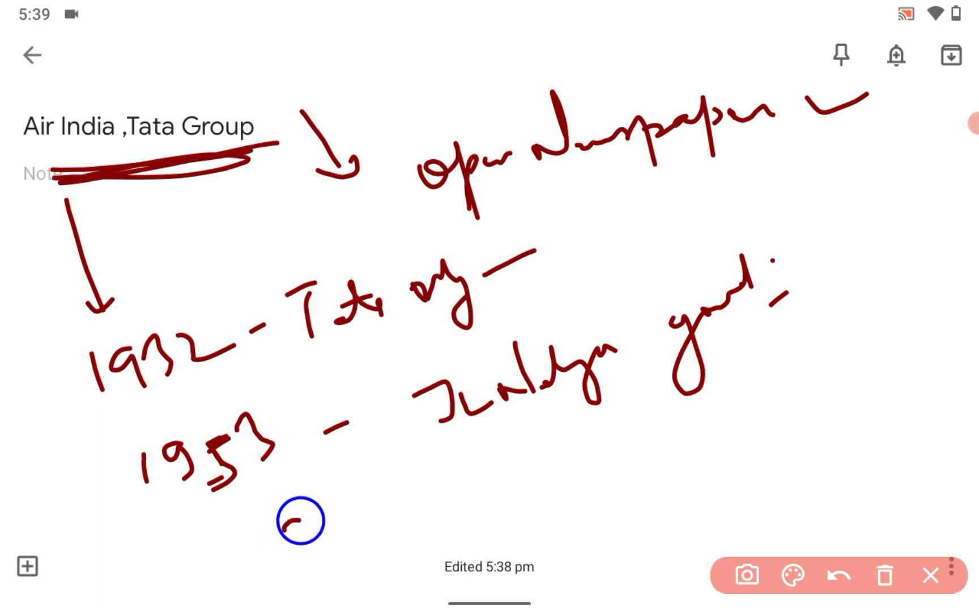
left_click_drag(284, 519, 494, 494)
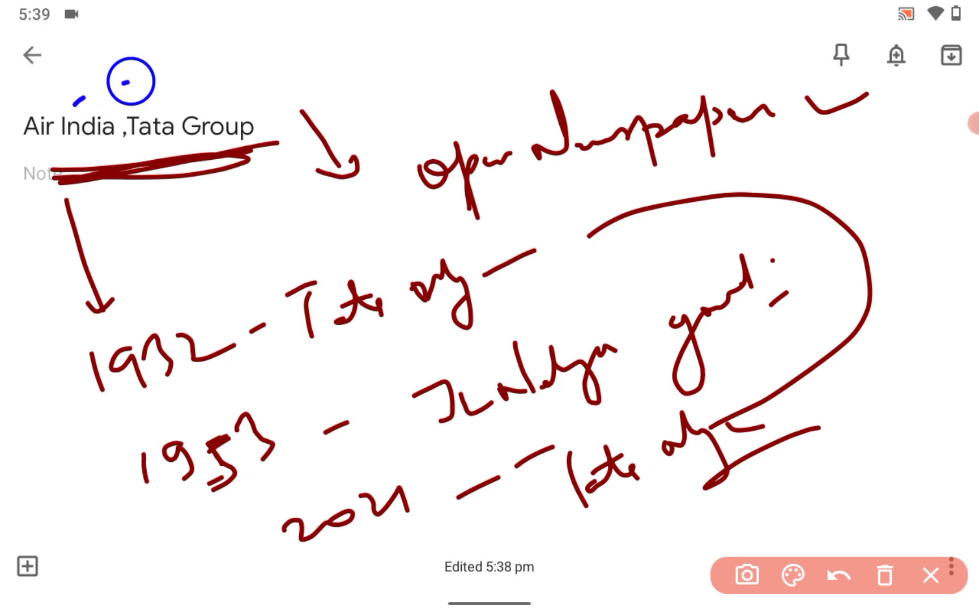
left_click_drag(112, 81, 300, 225)
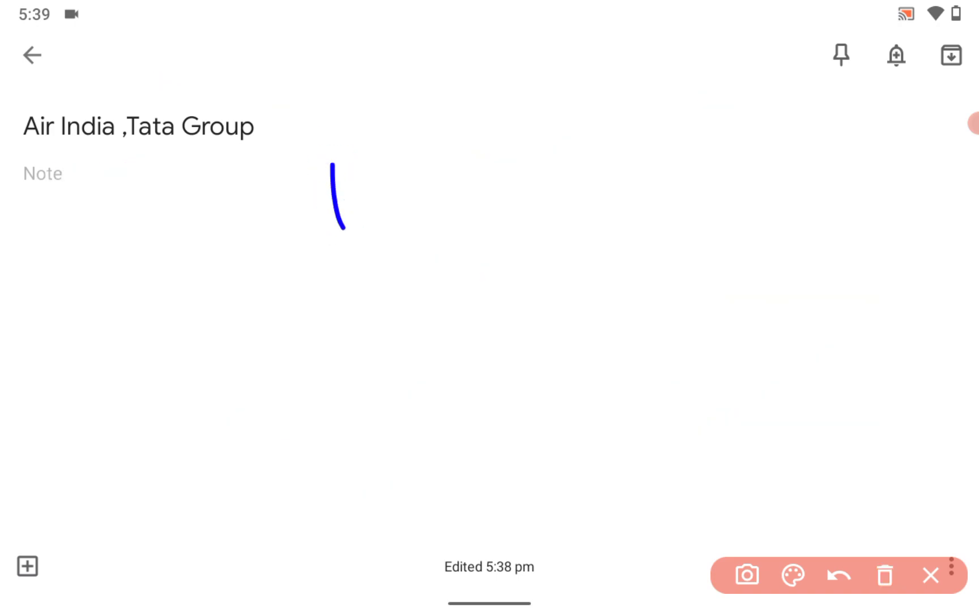
Scribble a few blue handwritten words mid-page, then wipe them.
left_click_drag(340, 231, 506, 143)
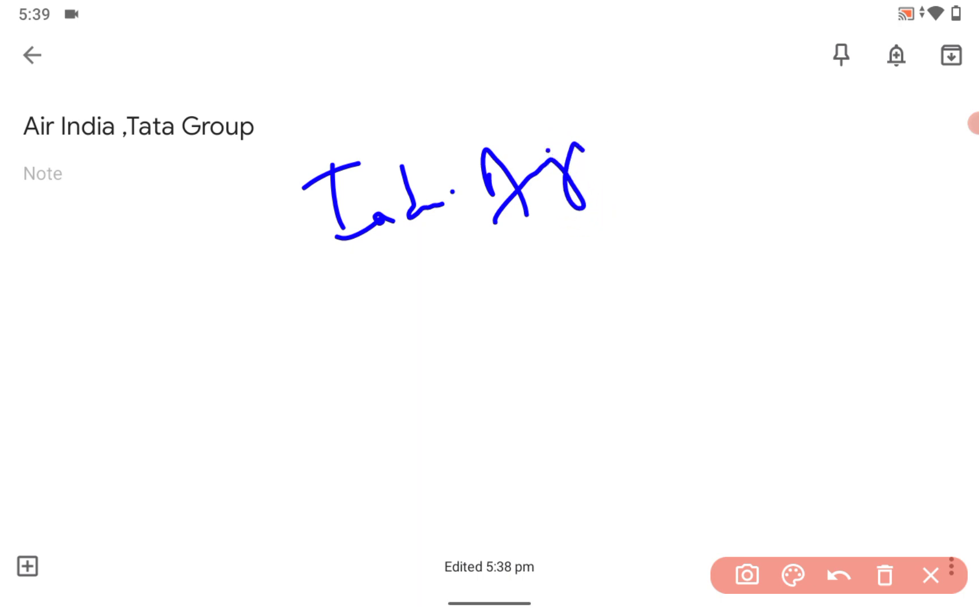
left_click_drag(93, 181, 299, 234)
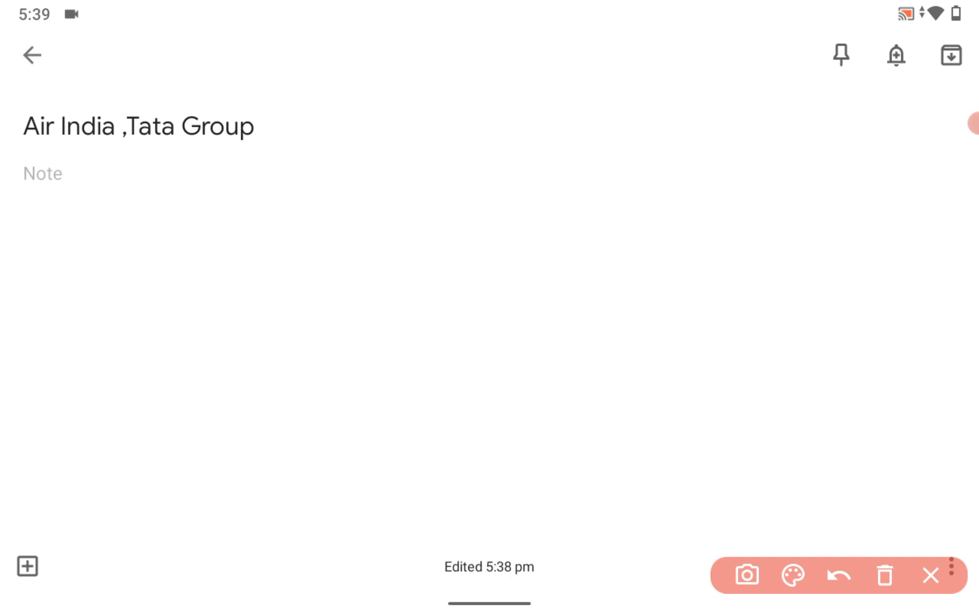
Draw a blue arrow down from the title and write an underlined word with a mark.
left_click_drag(191, 181, 203, 274)
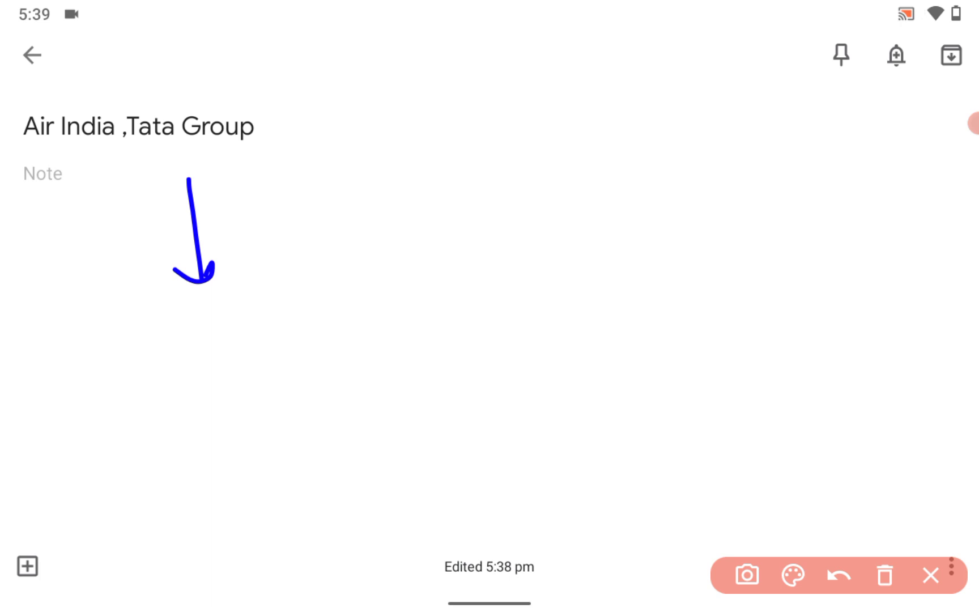
left_click_drag(156, 328, 275, 368)
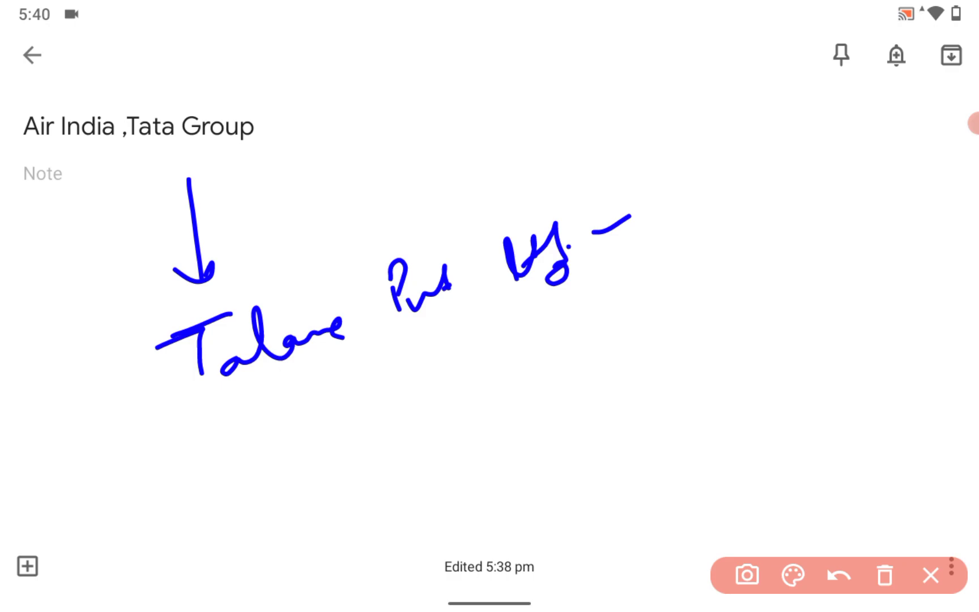
left_click_drag(600, 262, 643, 300)
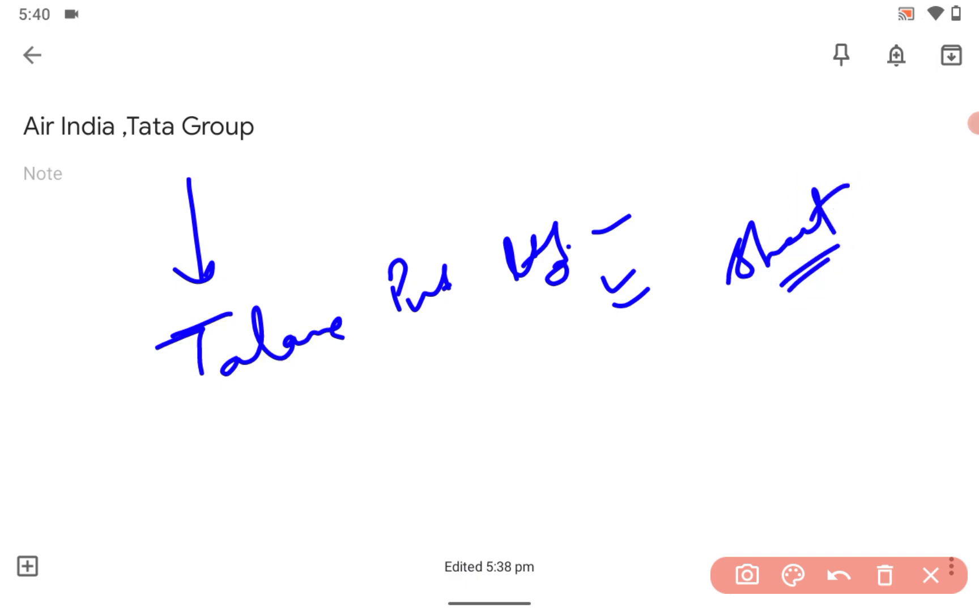
left_click_drag(830, 274, 861, 274)
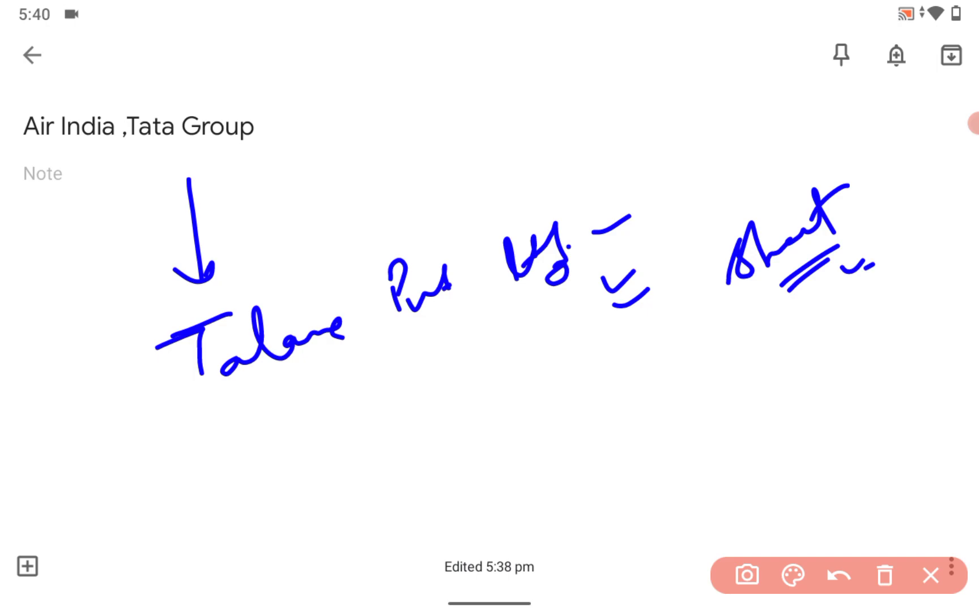
Add blue arrows right and diagonally down, writing words at each end and lower right.
left_click_drag(256, 133, 393, 128)
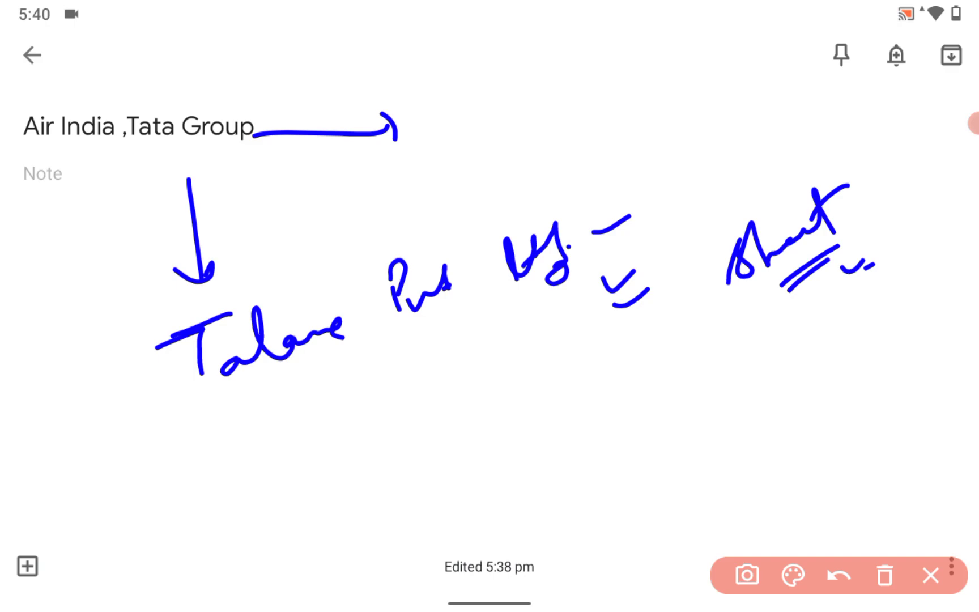
left_click_drag(436, 118, 494, 162)
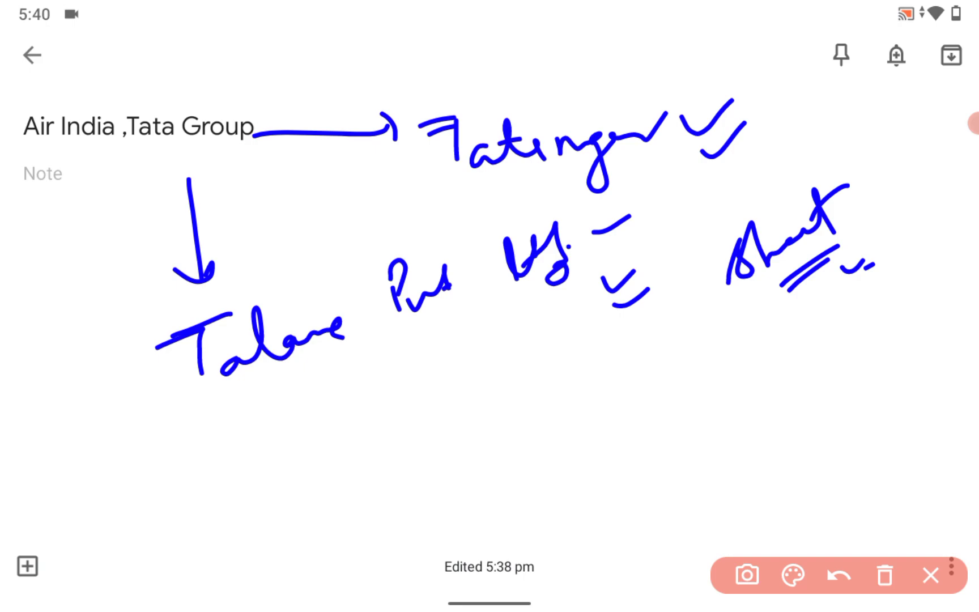
left_click_drag(241, 179, 368, 455)
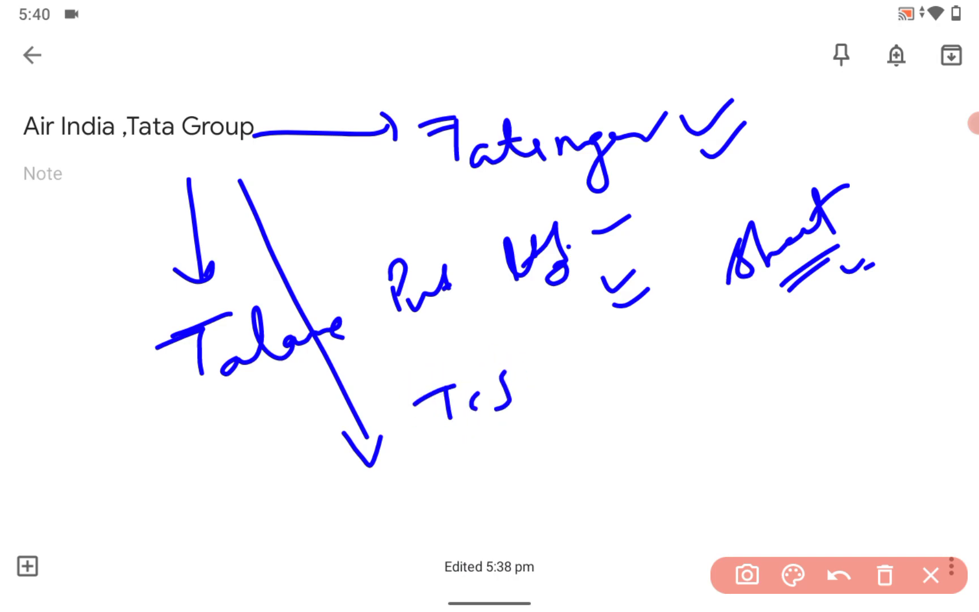
left_click_drag(430, 456, 525, 475)
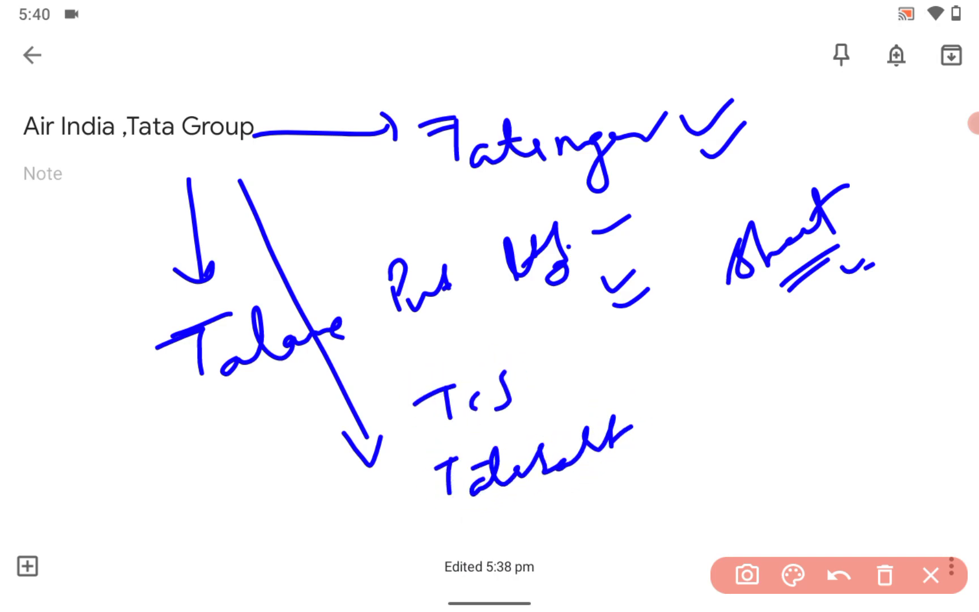
left_click_drag(761, 368, 824, 399)
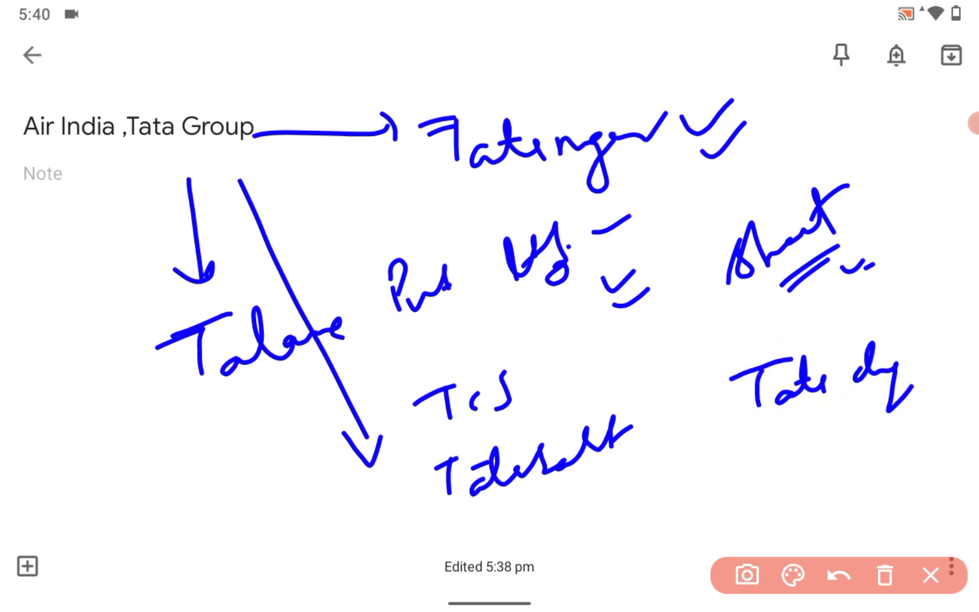
Switch the ink to red, write red notes mid-page, then write an underlined pink 'LSS'.
left_click(789, 575)
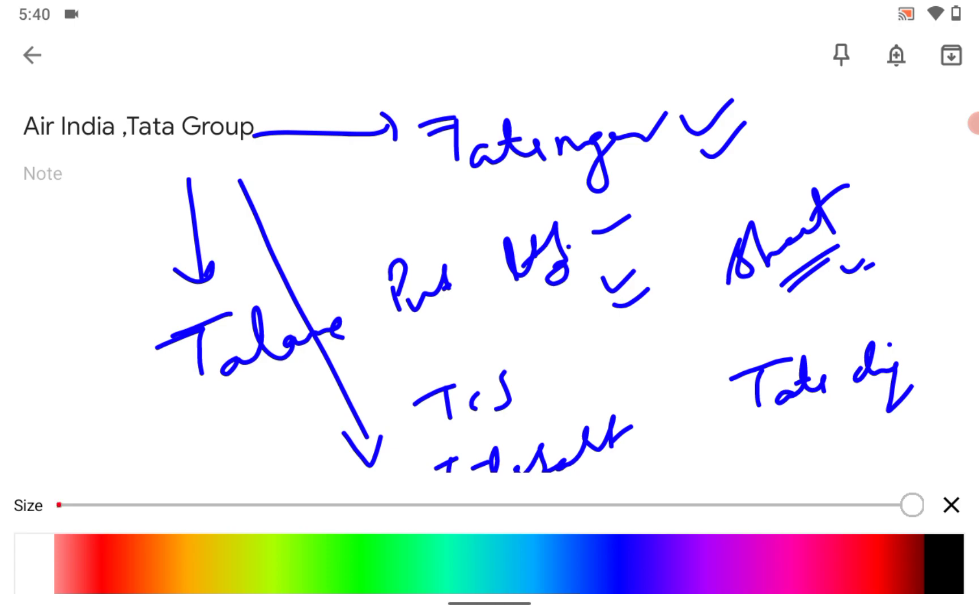
left_click(950, 505)
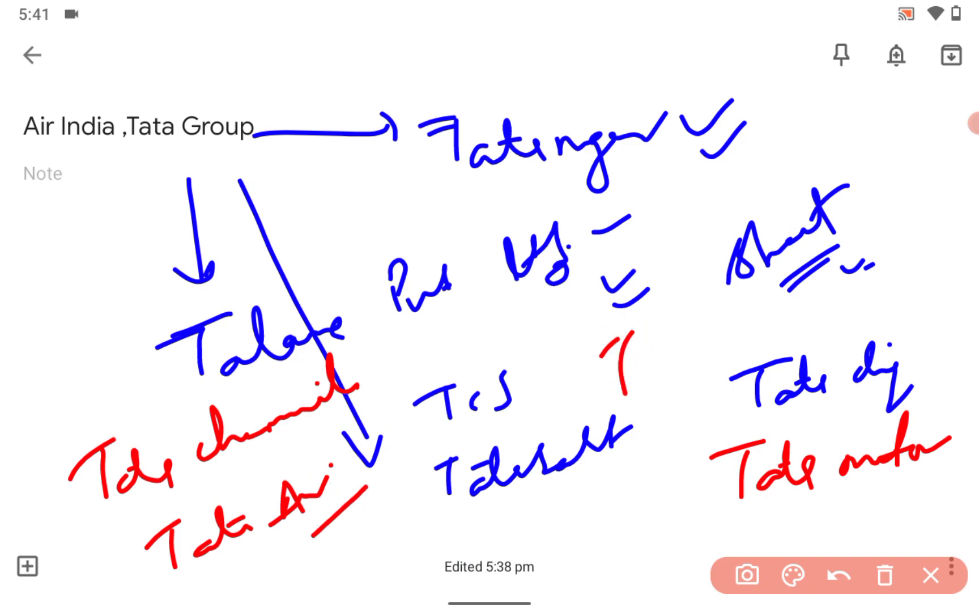
left_click_drag(624, 350, 781, 306)
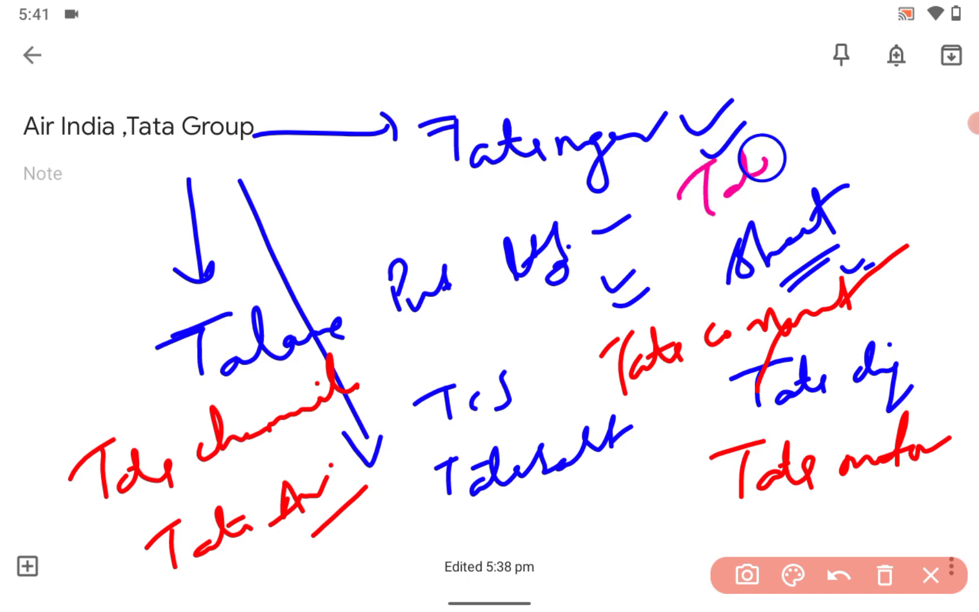
left_click_drag(718, 175, 861, 125)
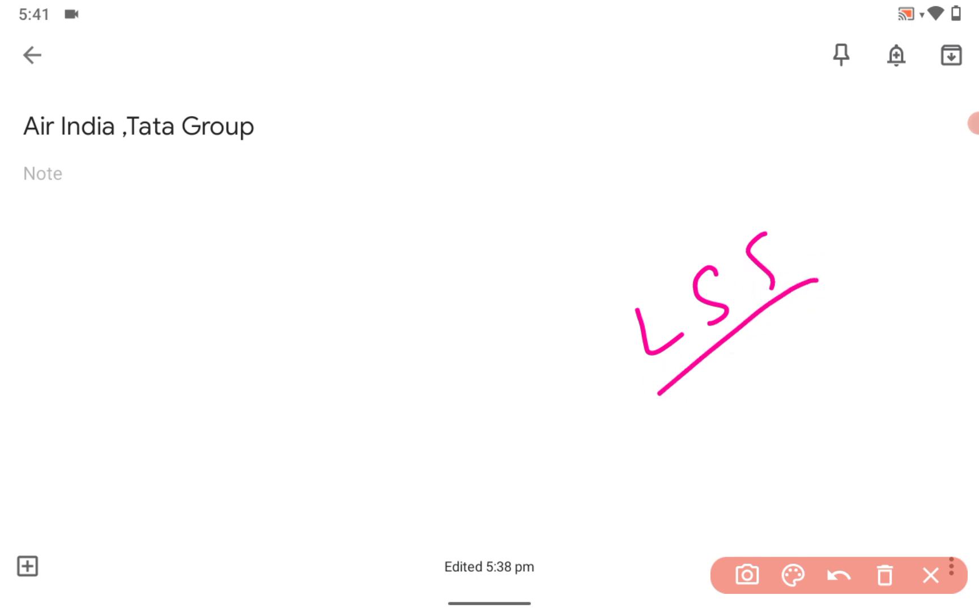
Sketch a pink diagram with a stick figure and 'URSC', then wipe the canvas.
left_click_drag(749, 353, 774, 418)
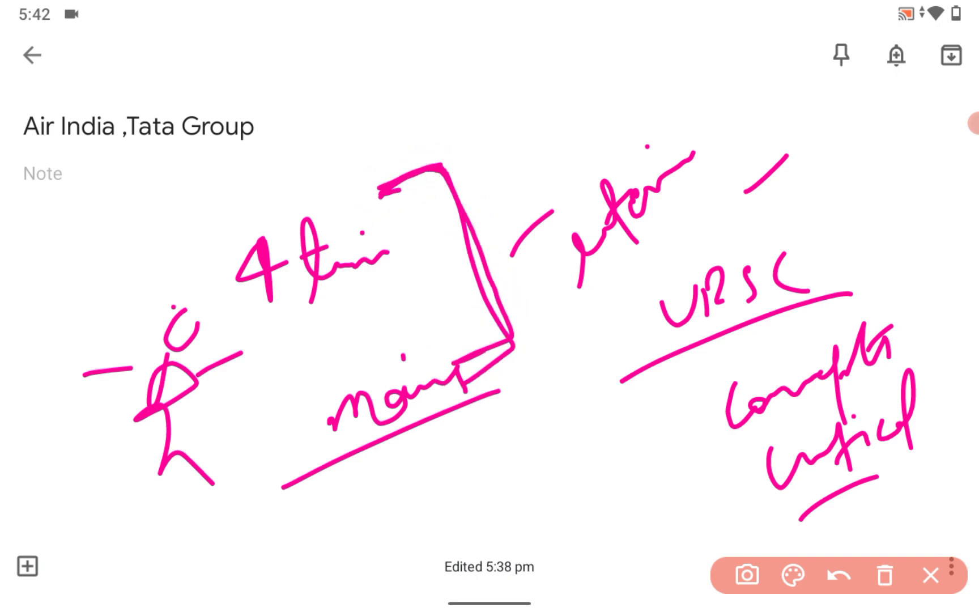
left_click_drag(562, 399, 687, 481)
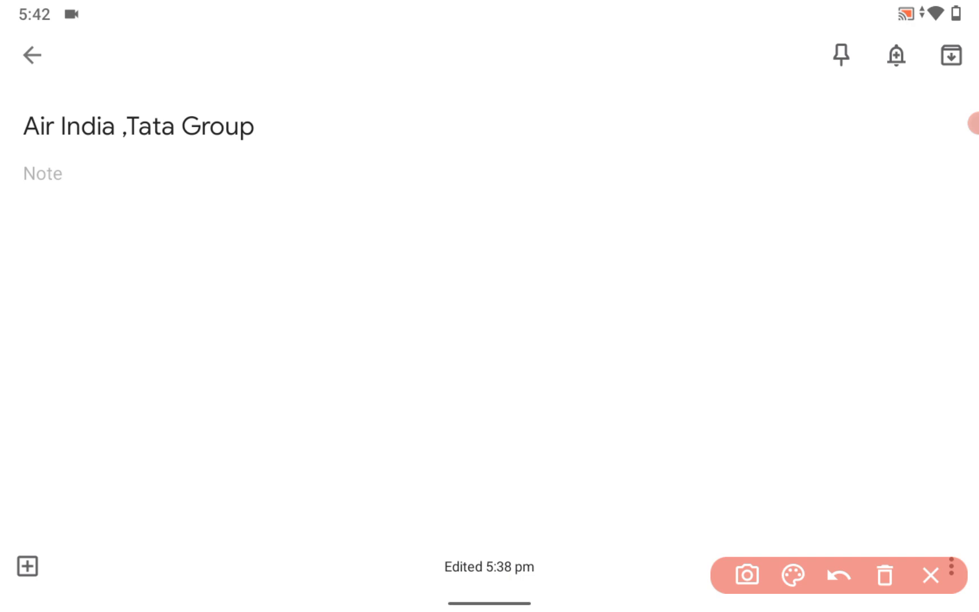
Handwrite a pink signature at the upper right and finish it with a tick mark.
left_click_drag(736, 200, 799, 262)
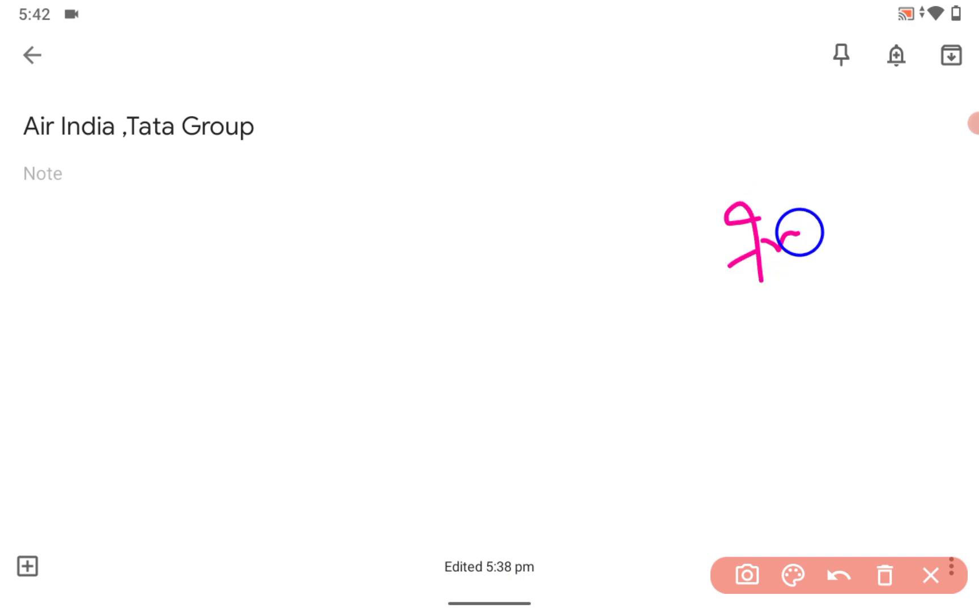
left_click_drag(780, 237, 911, 200)
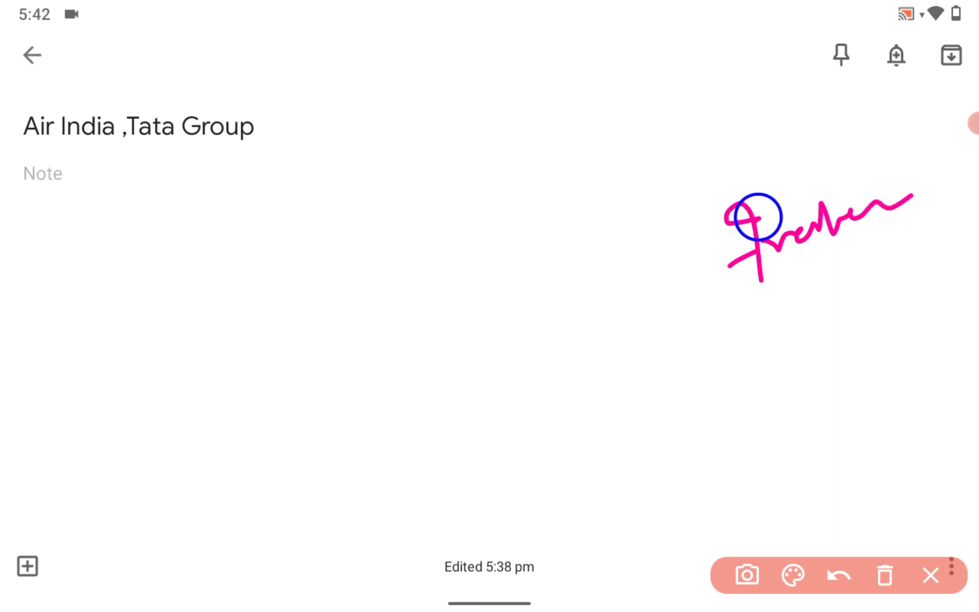
left_click(837, 575)
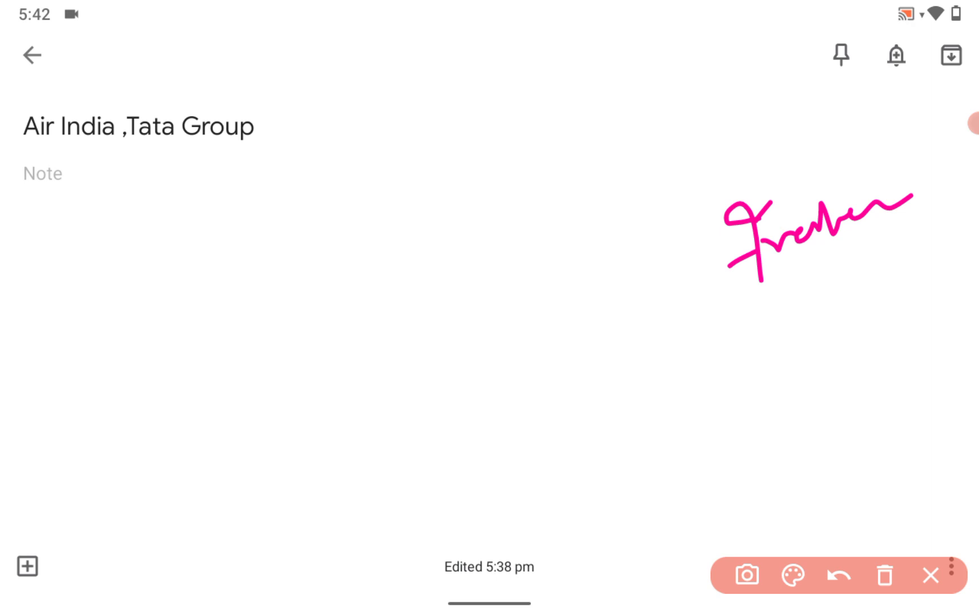
left_click_drag(881, 194, 930, 143)
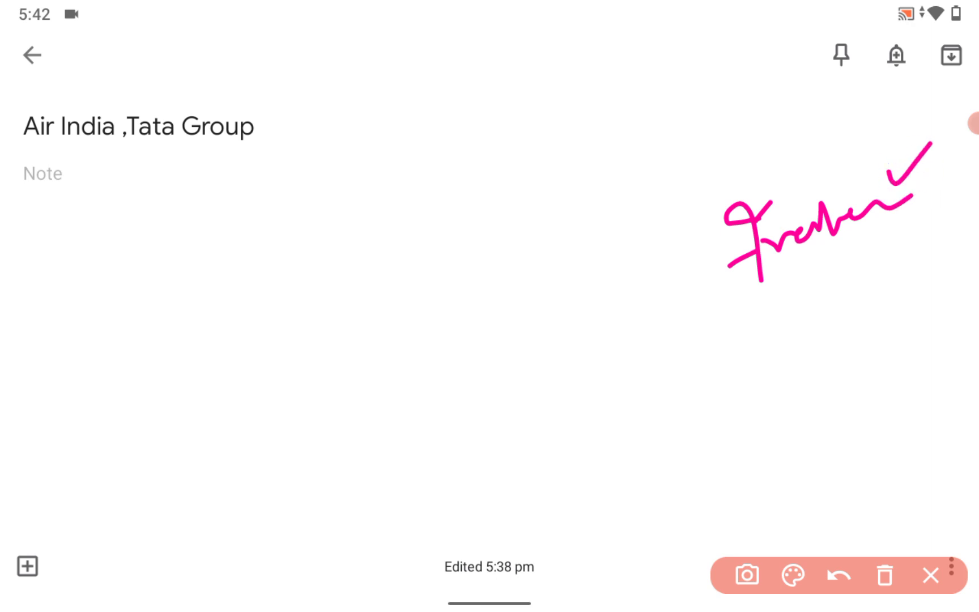